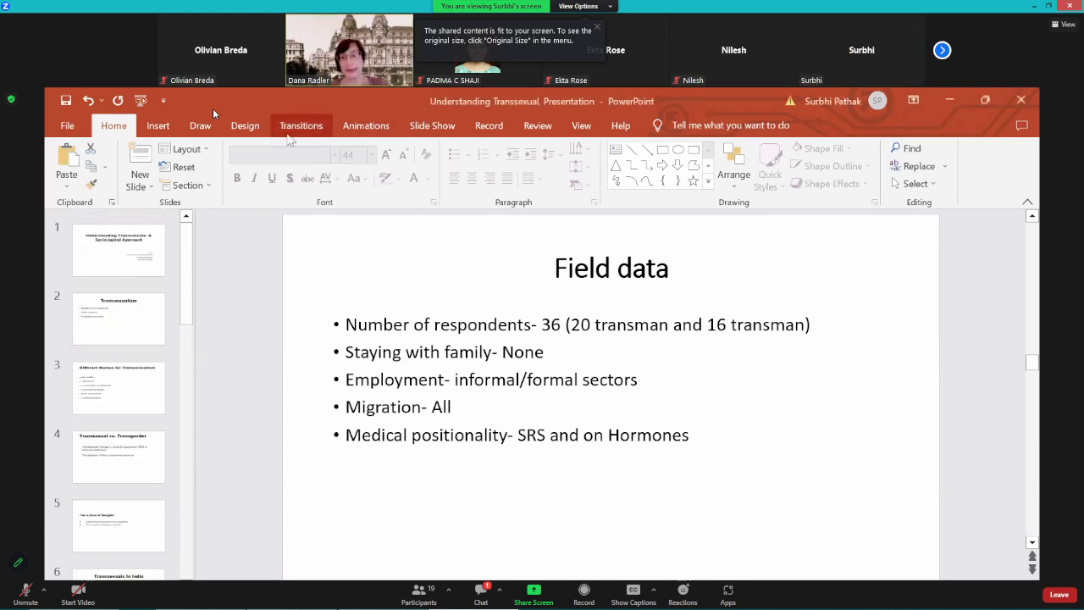
# - Run the deck as a full-screen slide show starting at the title slide
pyautogui.click(432, 125)
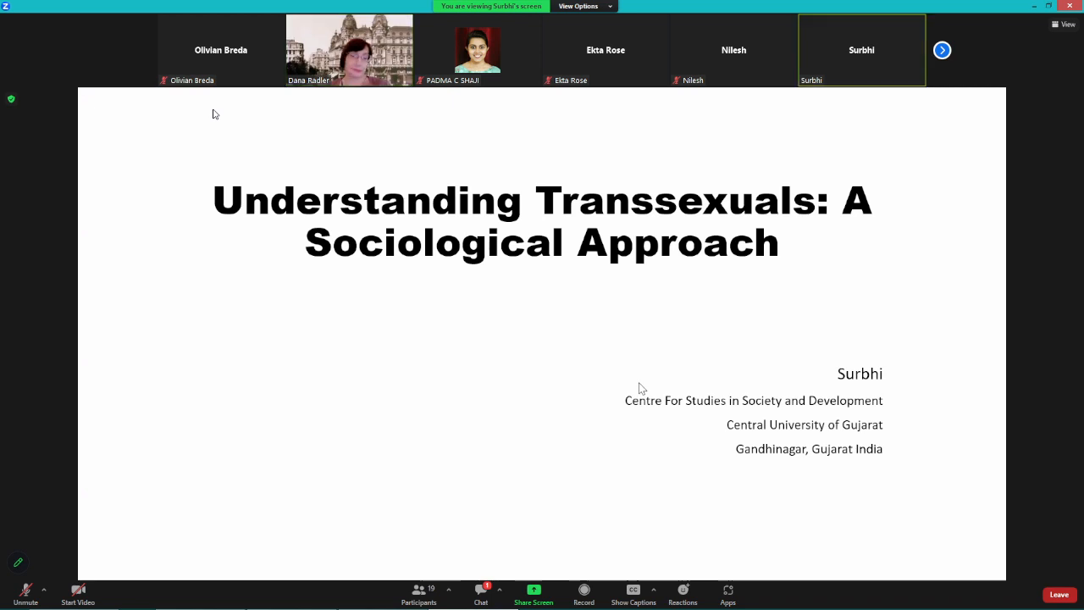
pyautogui.moveTo(675, 380)
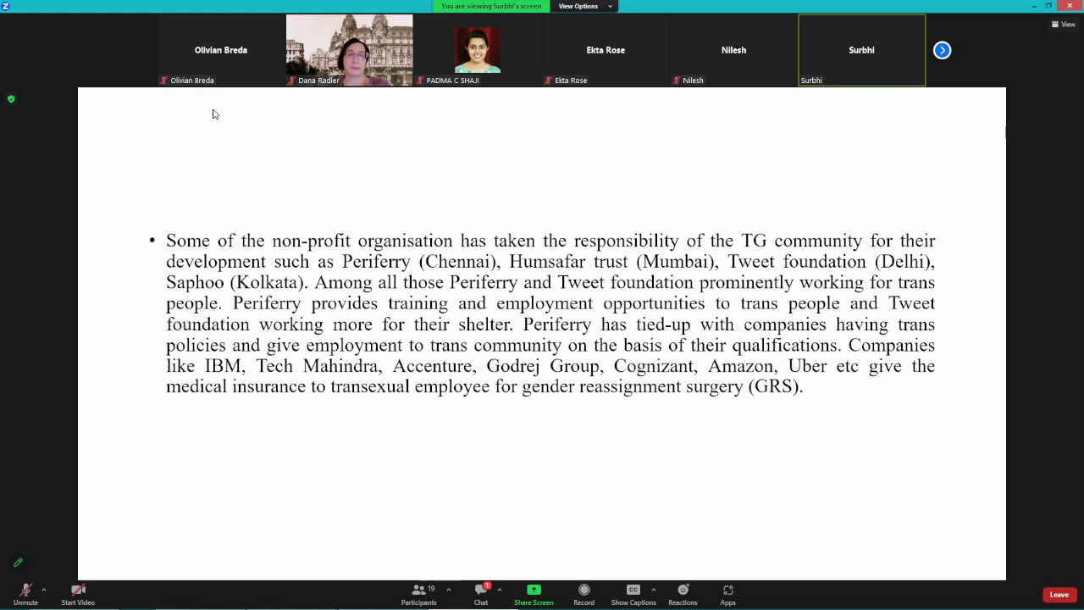
pyautogui.moveTo(579, 482)
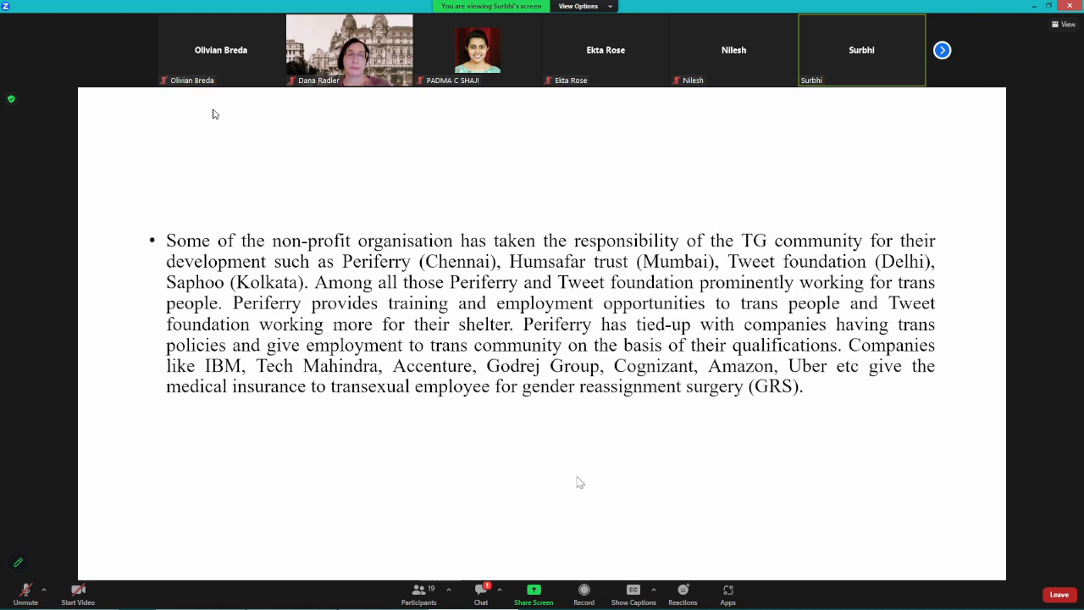